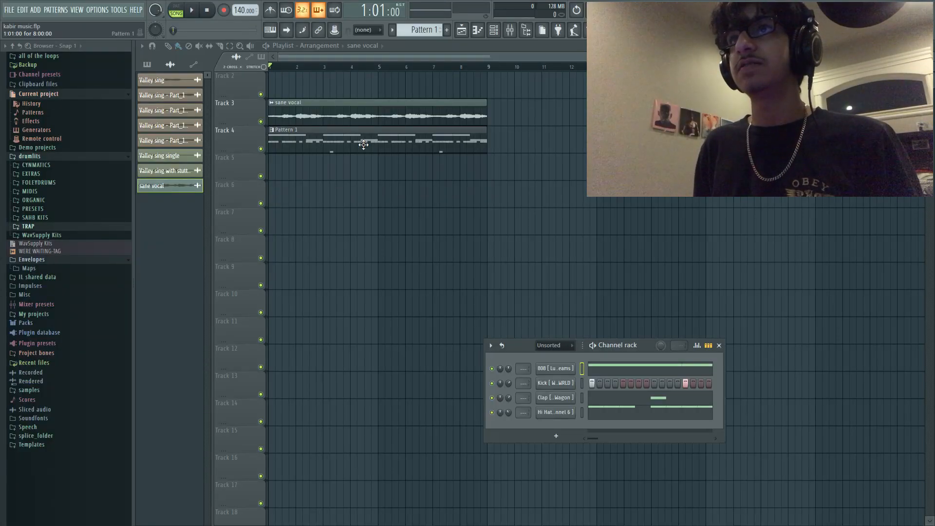
Play the arrangement and bring up the mixer with the vocal's Parametric EQ 2
left_click(191, 10)
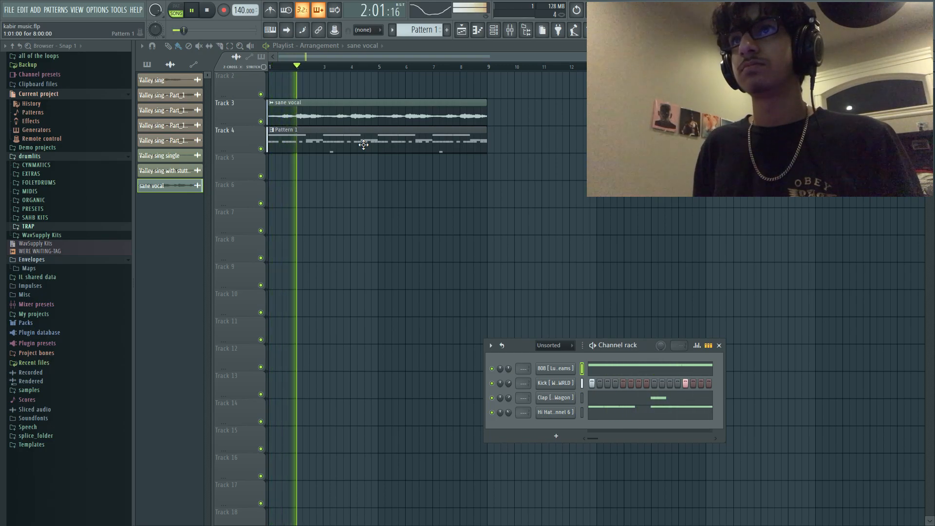
left_click(206, 10)
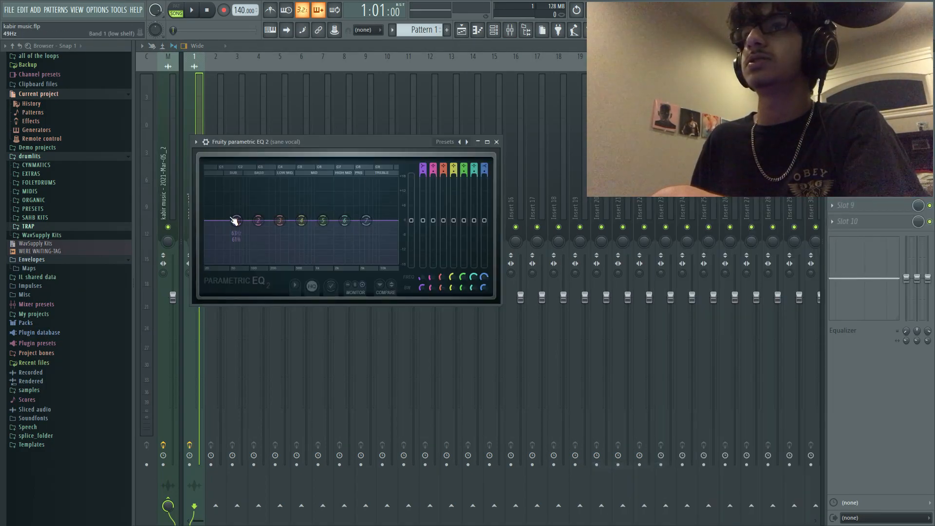
Adjust the low shelf band on the vocal EQ before routing the drums to inserts
left_click_drag(234, 220, 257, 263)
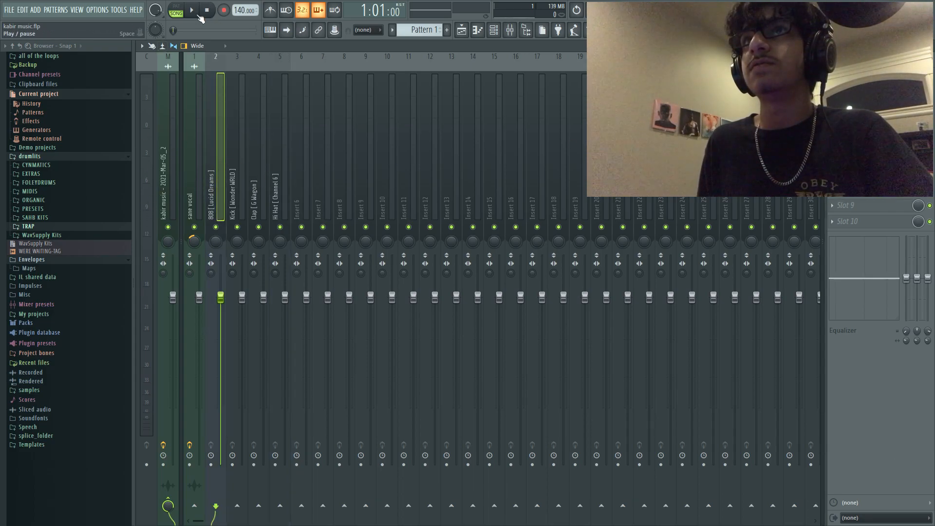
Audition the beat while checking the 808 and Kick stereo separation
left_click(191, 10)
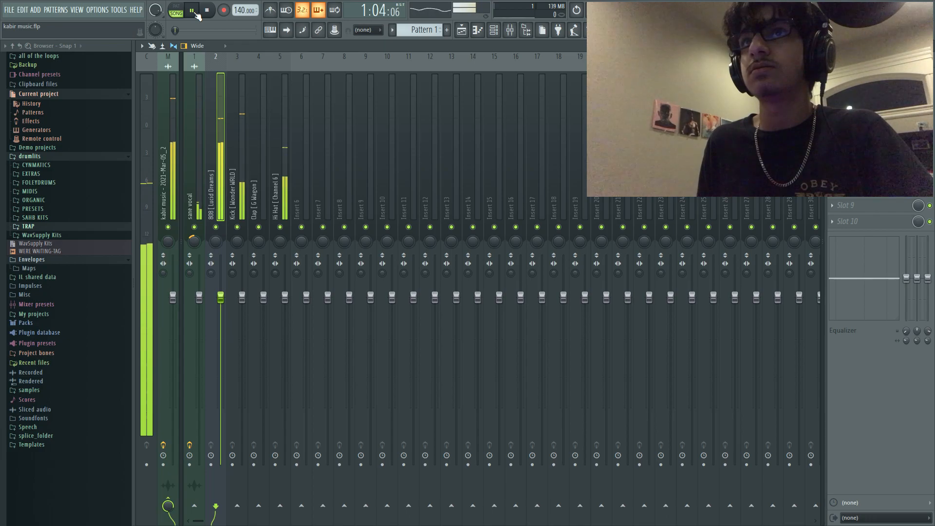
left_click(192, 10)
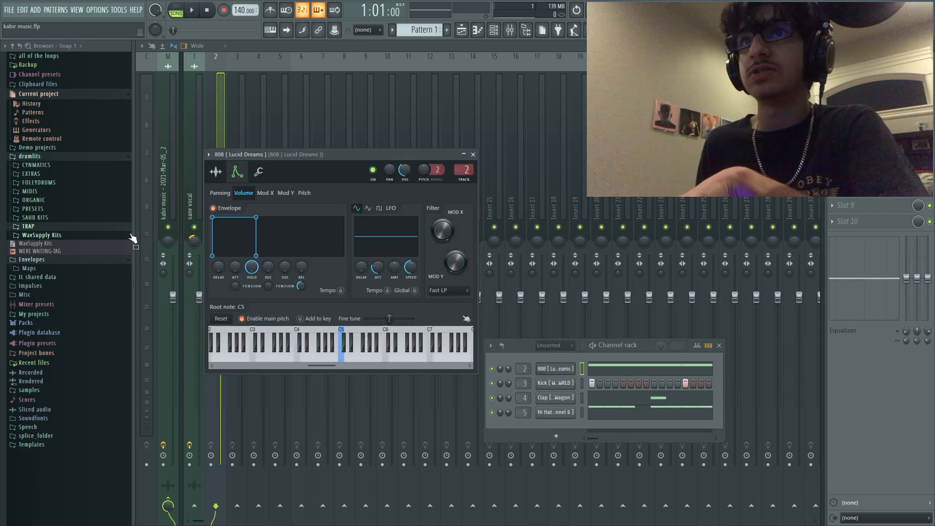
left_click(191, 9)
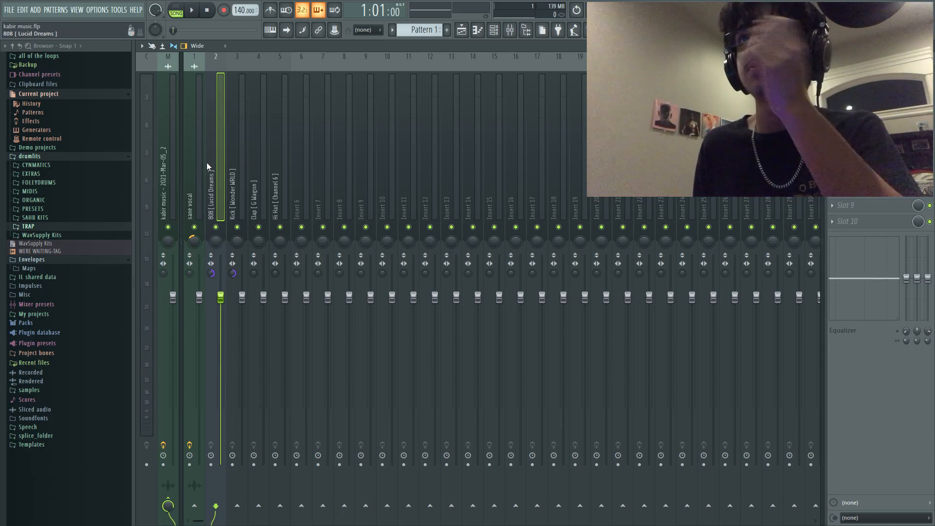
Lower the 808, Kick, Clap and Hi Hat faders during playback and select the 808 for effects
left_click(192, 10)
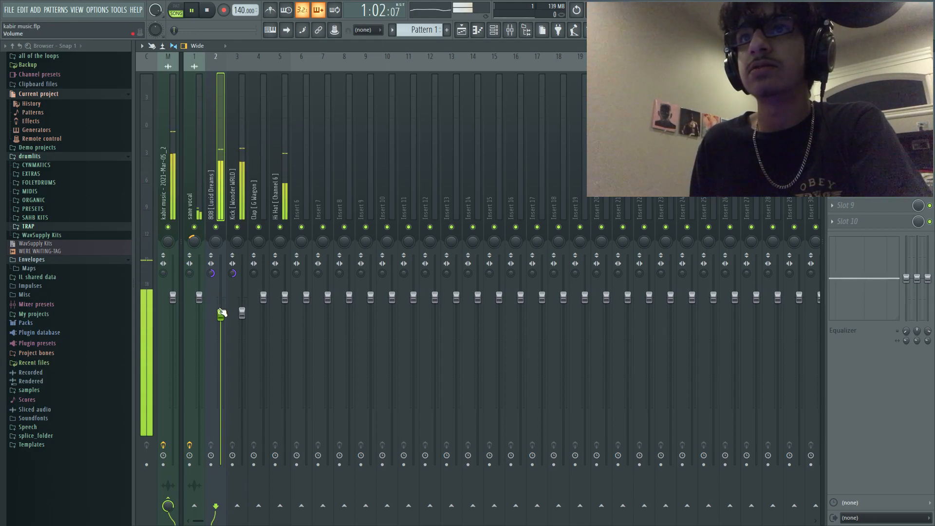
left_click_drag(220, 298, 220, 328)
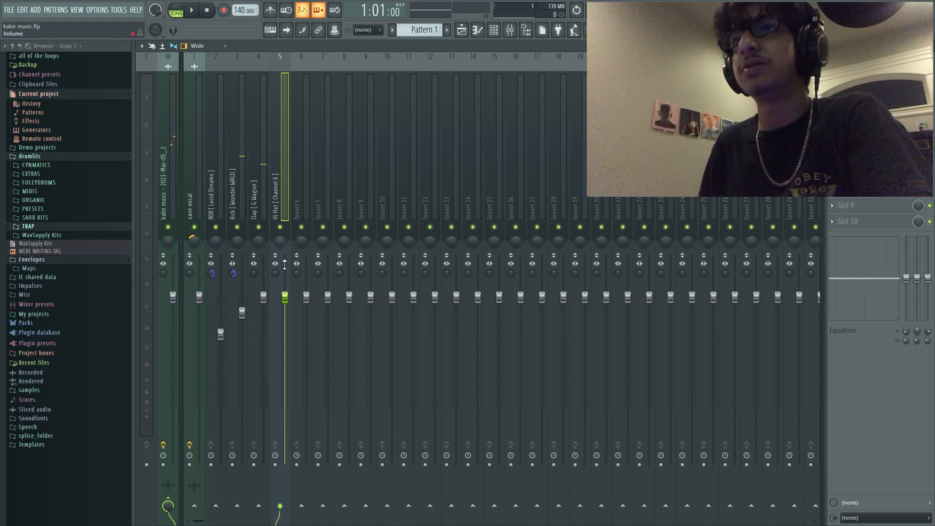
left_click(192, 9)
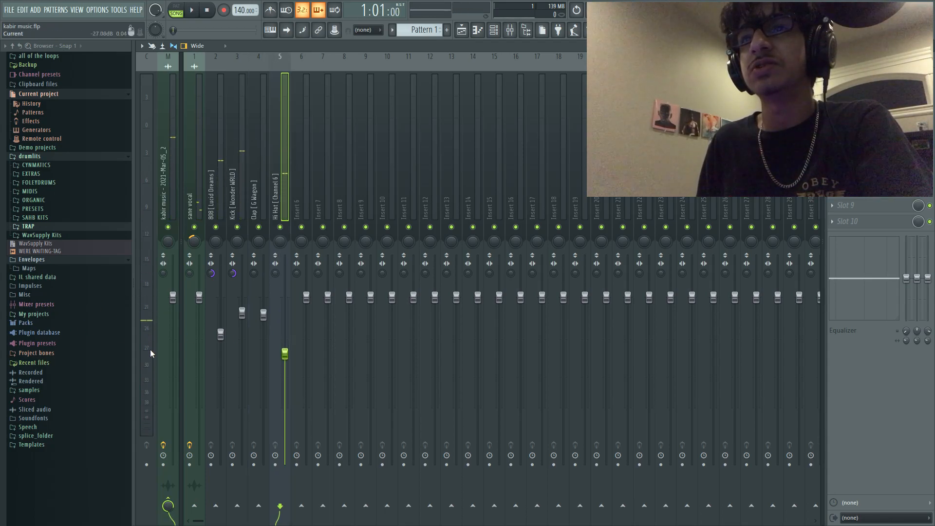
left_click(192, 9)
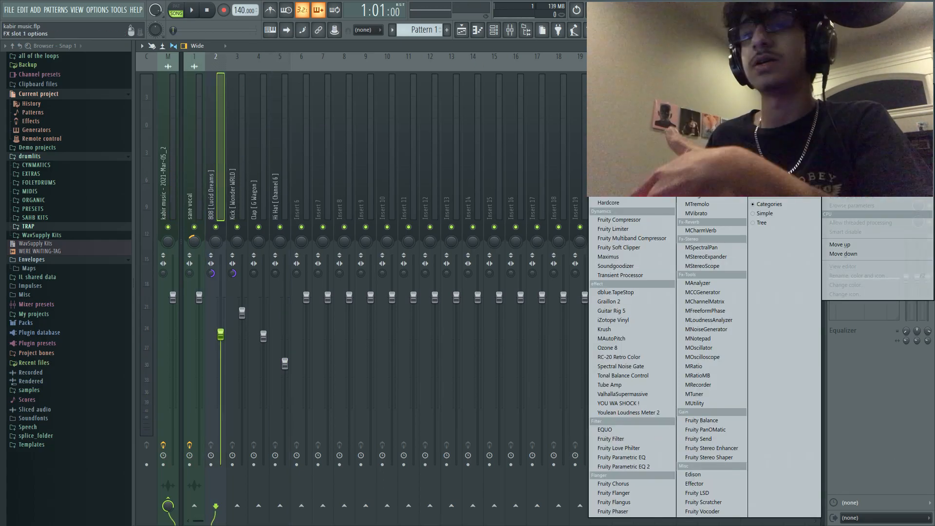
mouse_move(622, 467)
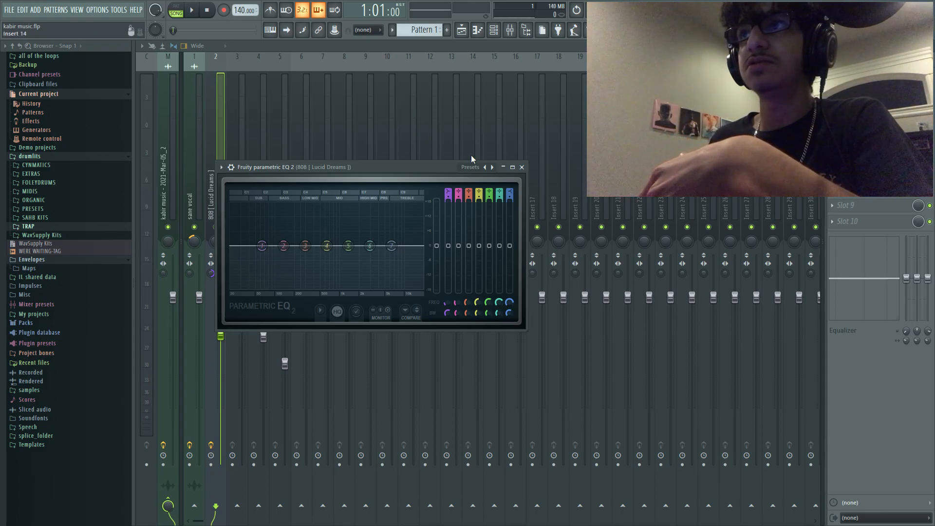
mouse_move(488, 181)
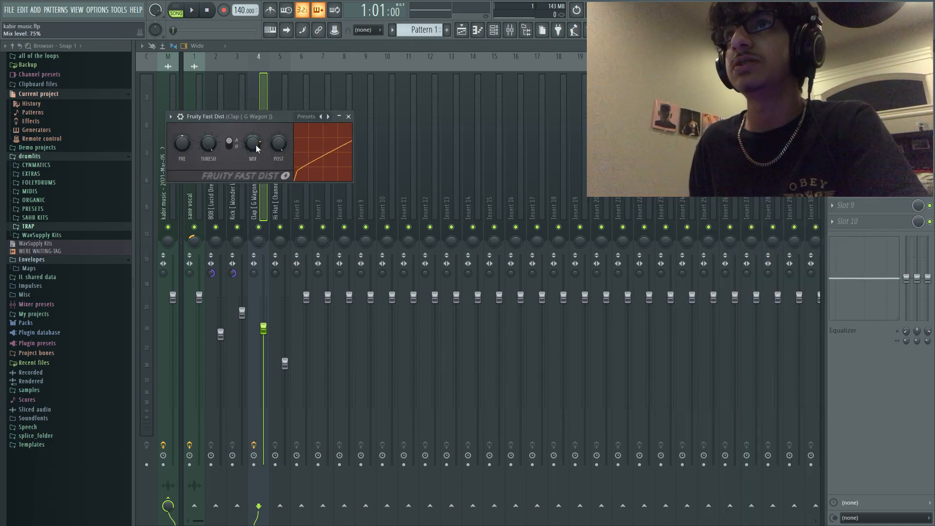
Lower the Clap's distortion mix to 56% and try a low-mid boost in its EQ
left_click(191, 10)
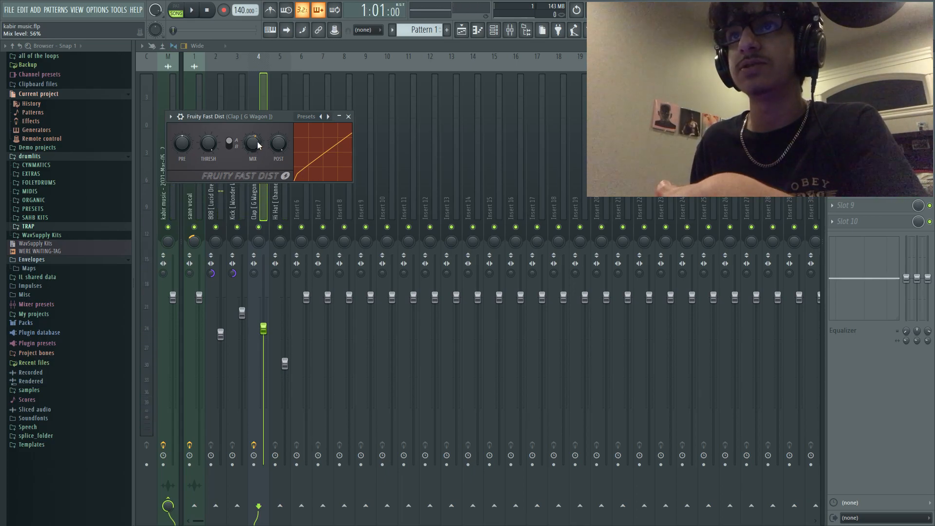
left_click(192, 9)
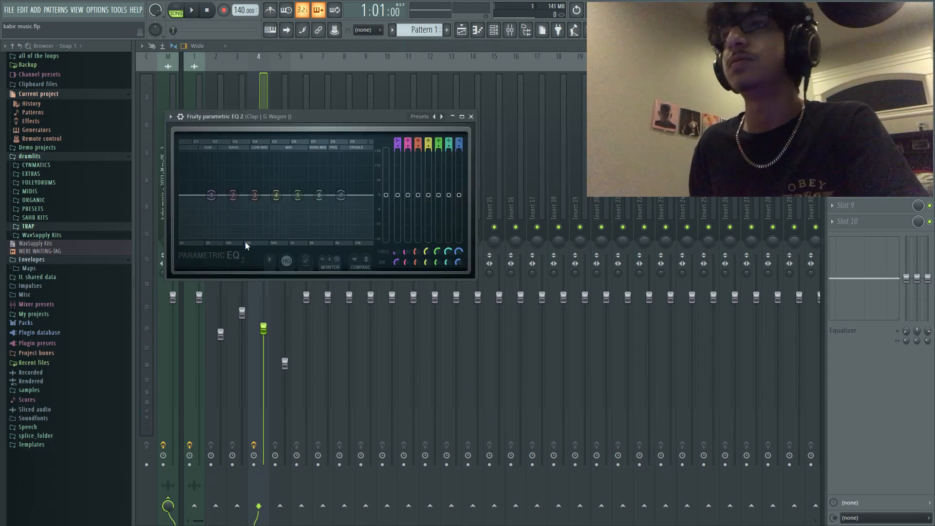
left_click_drag(276, 194, 276, 195)
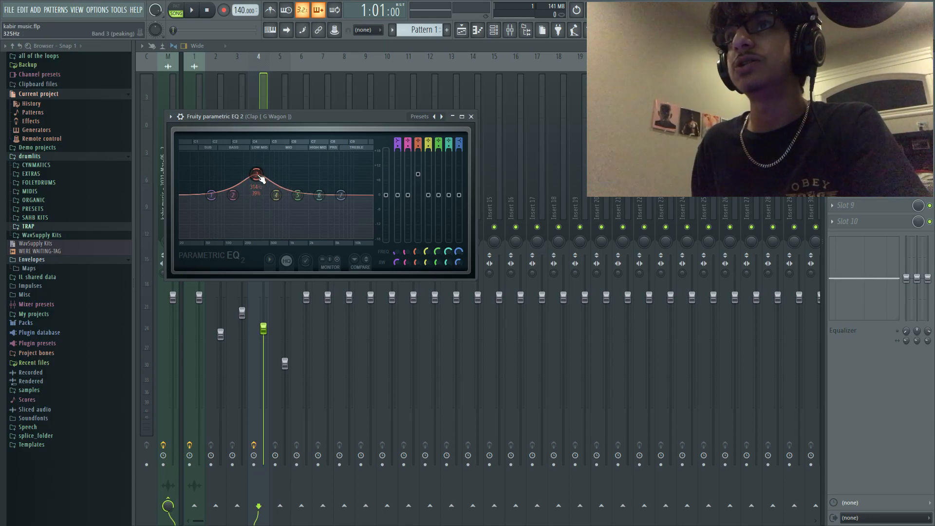
Flatten the low-mid boost and give the clap a strong band-6 boost near 3 kHz
left_click_drag(255, 177, 262, 166)
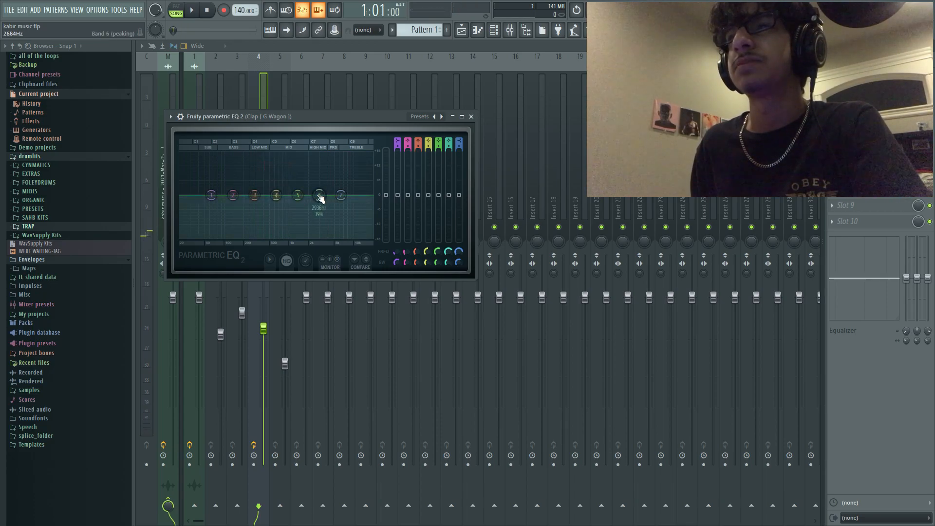
left_click_drag(318, 198, 316, 169)
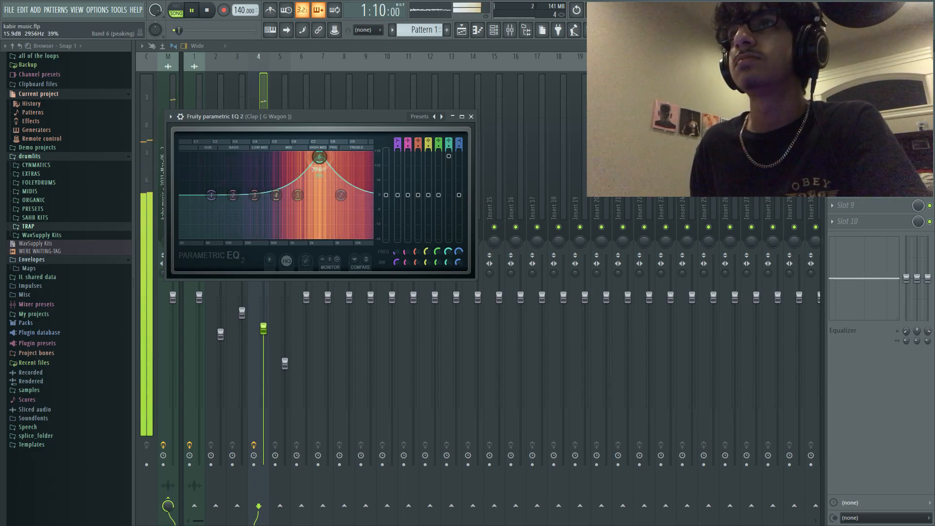
right_click(319, 155)
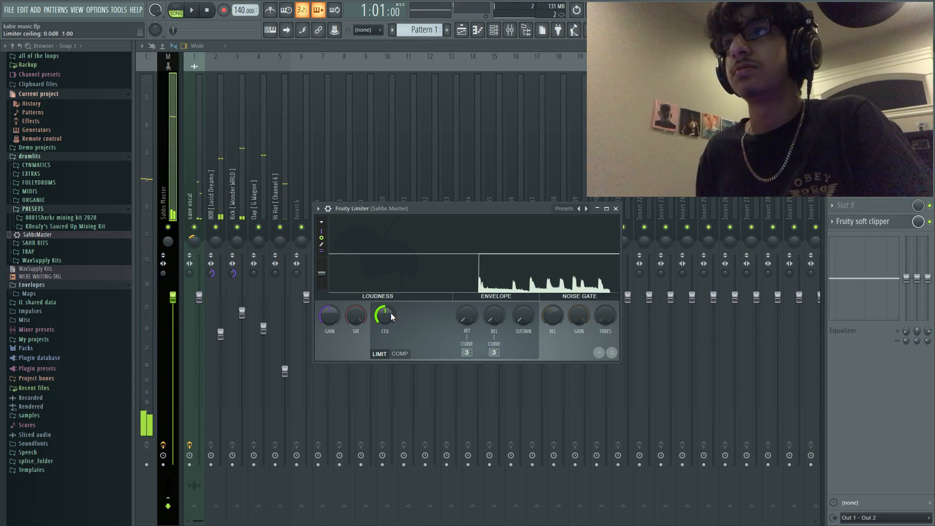
Set the master Fruity Limiter ceiling to 0 dB and trim its gain during playback
left_click_drag(329, 315, 329, 320)
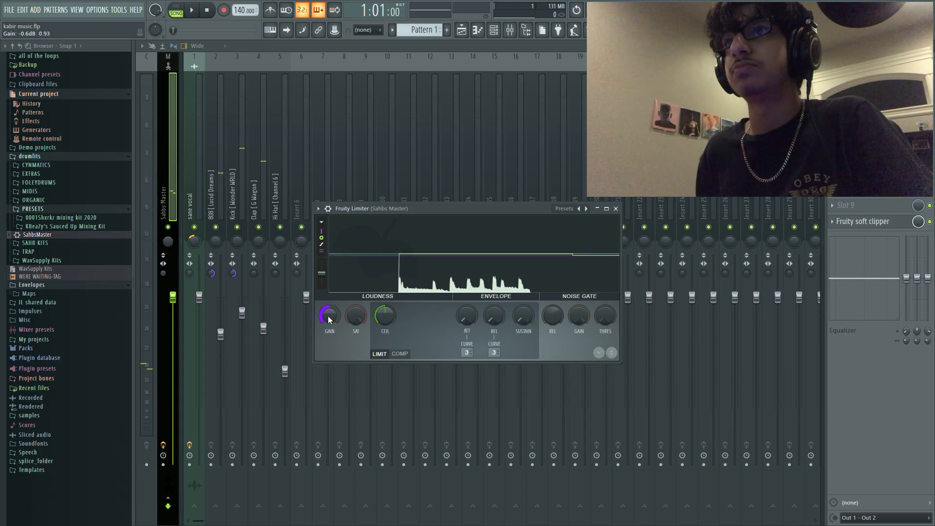
left_click(190, 10)
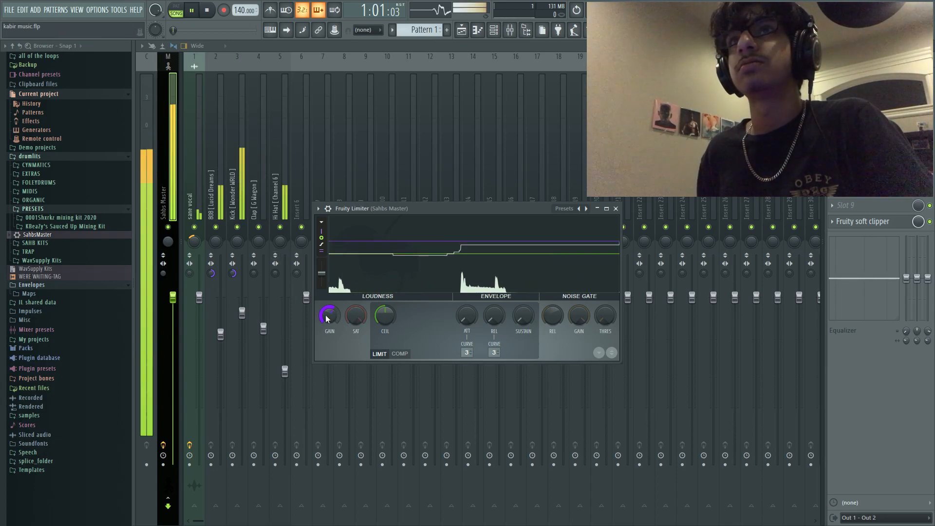
left_click_drag(328, 314, 328, 304)
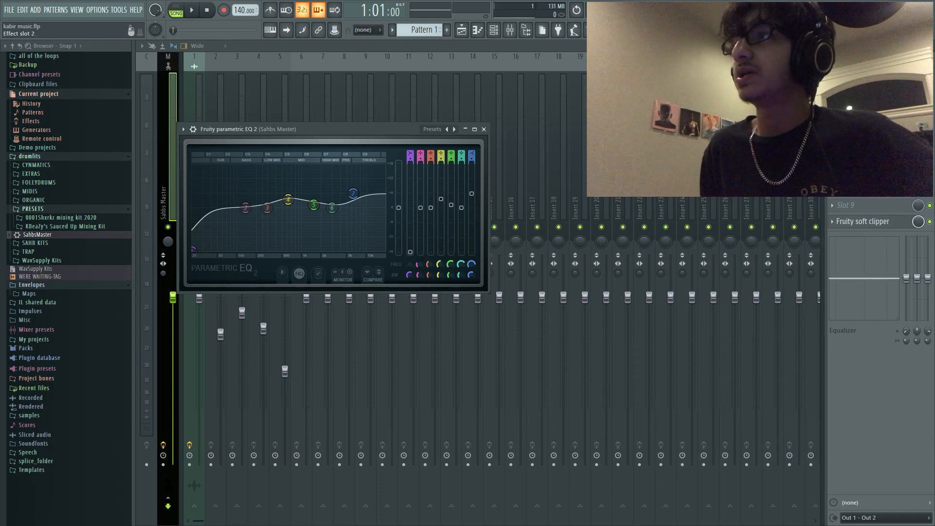
Reshape the master EQ's high shelf, upper-mid and 770 Hz mid bands, then bring up the Clap channel settings
left_click_drag(352, 193, 353, 192)
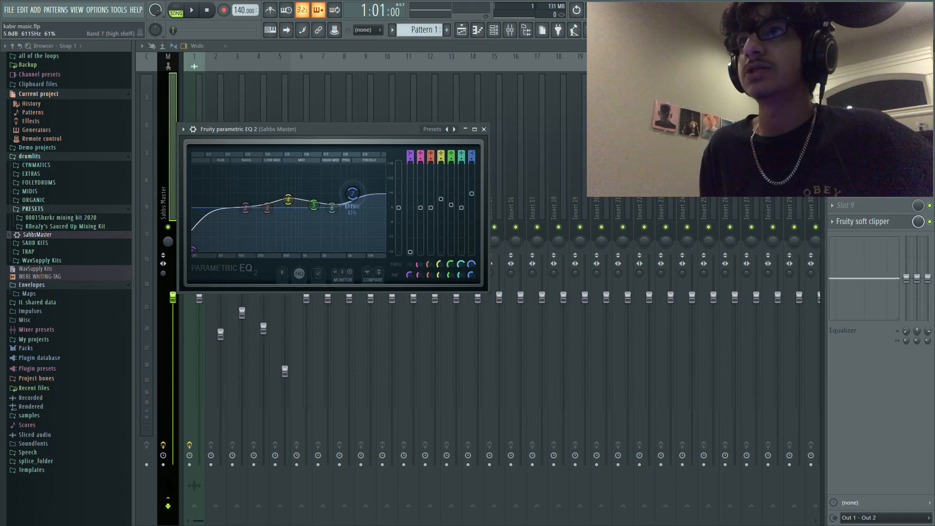
left_click_drag(352, 193, 341, 199)
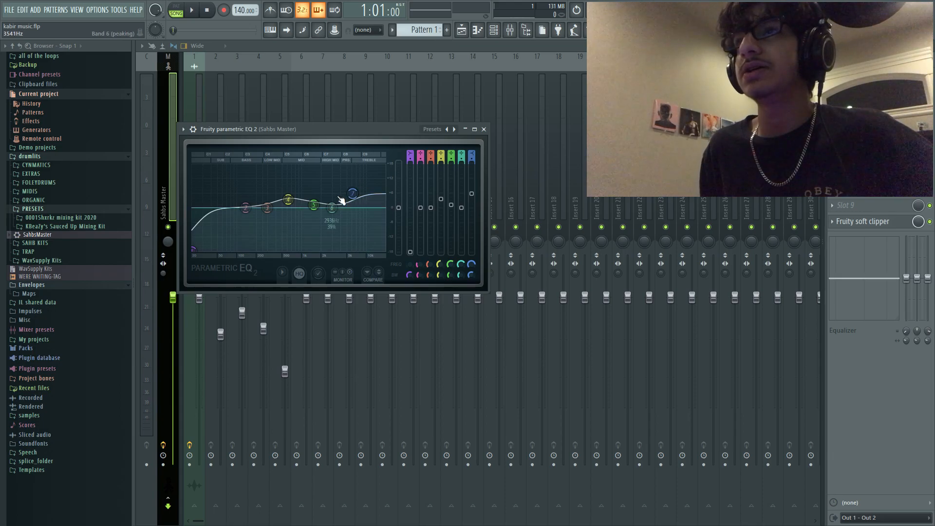
left_click_drag(348, 194, 289, 197)
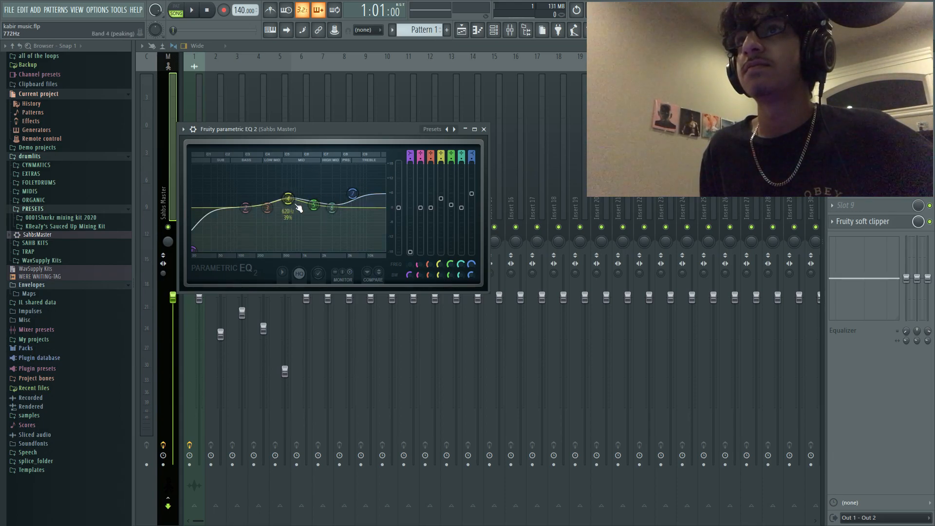
left_click_drag(289, 199, 332, 207)
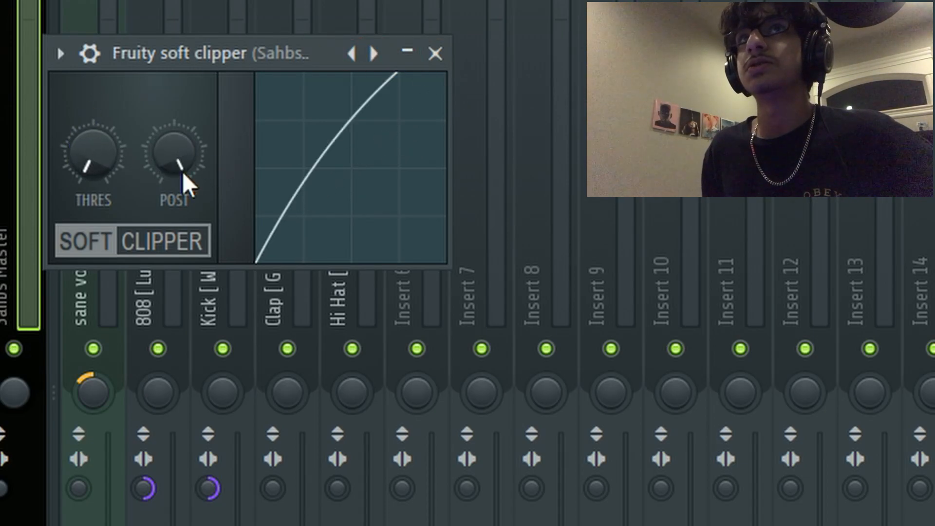
left_click(436, 53)
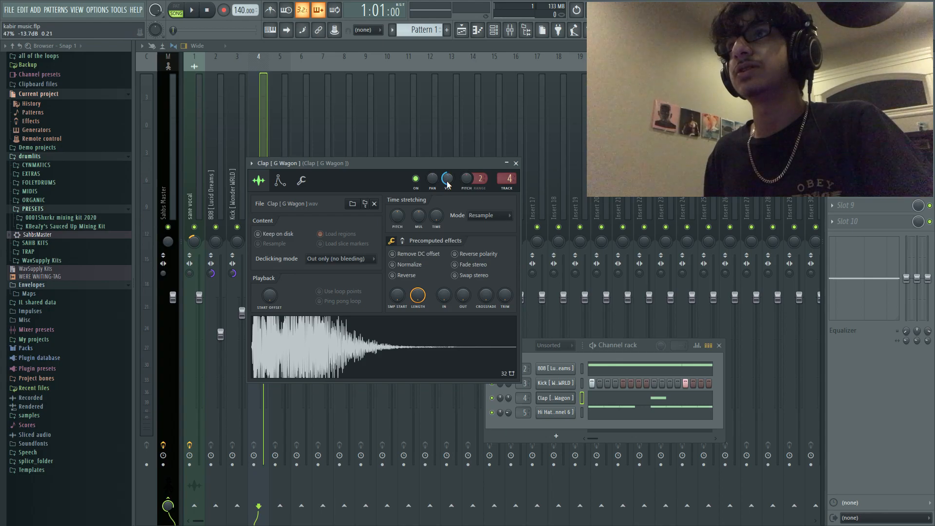
Raise the Clap channel's VOL knob to about 62%
left_click(191, 9)
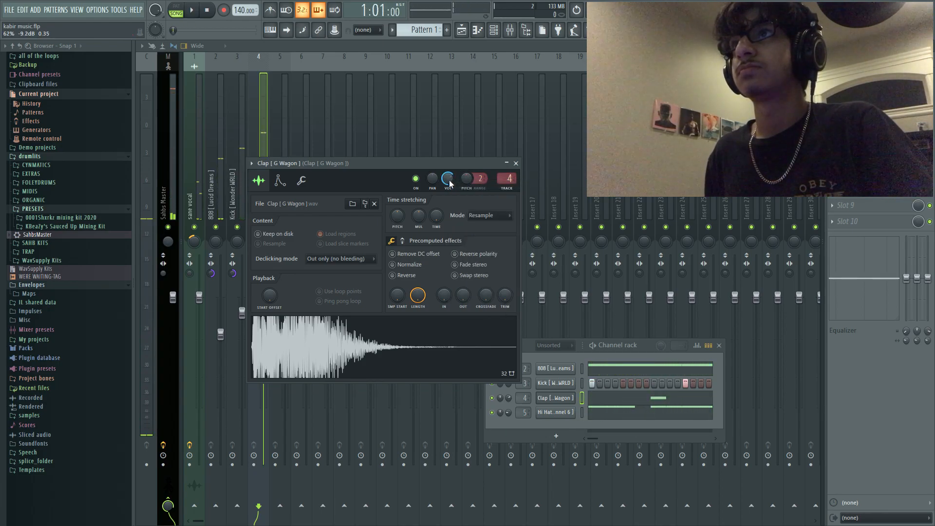
left_click(192, 9)
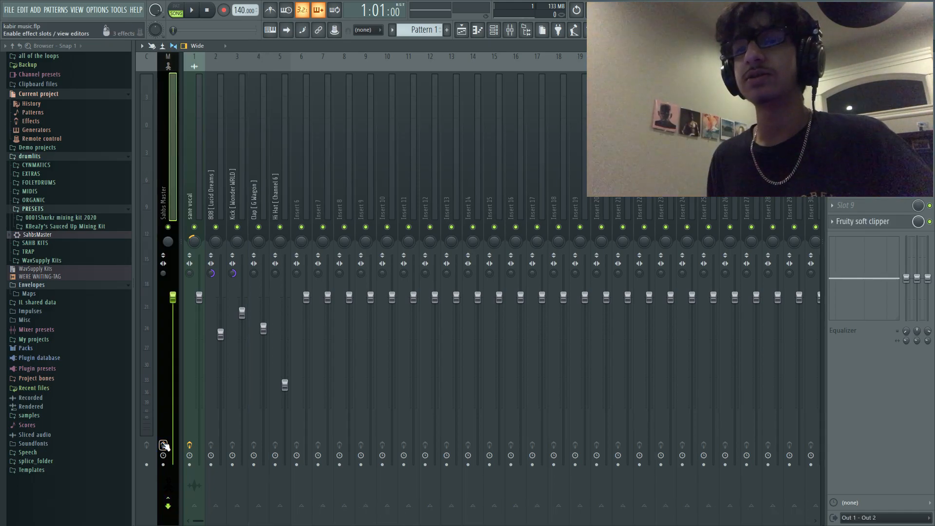
Bypass the master effect slots to A/B the chain, then switch them back on
left_click(191, 9)
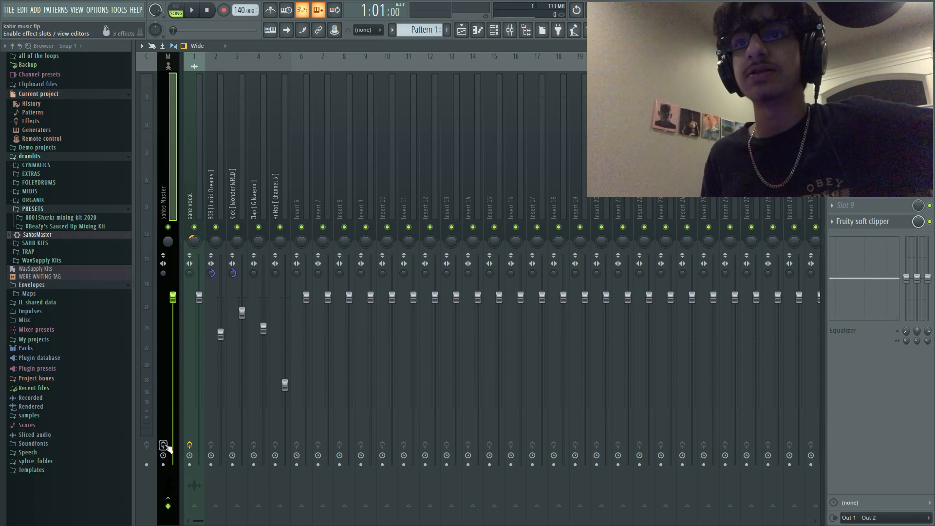
left_click(192, 10)
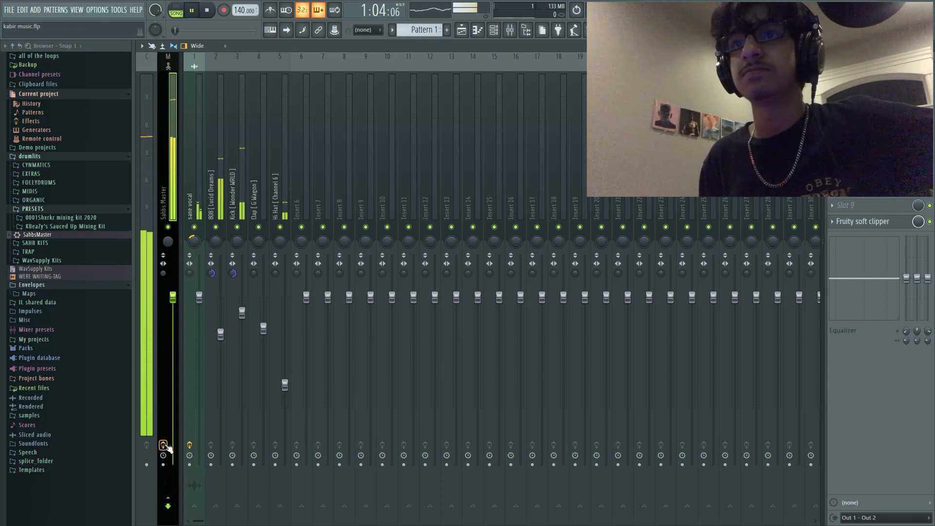